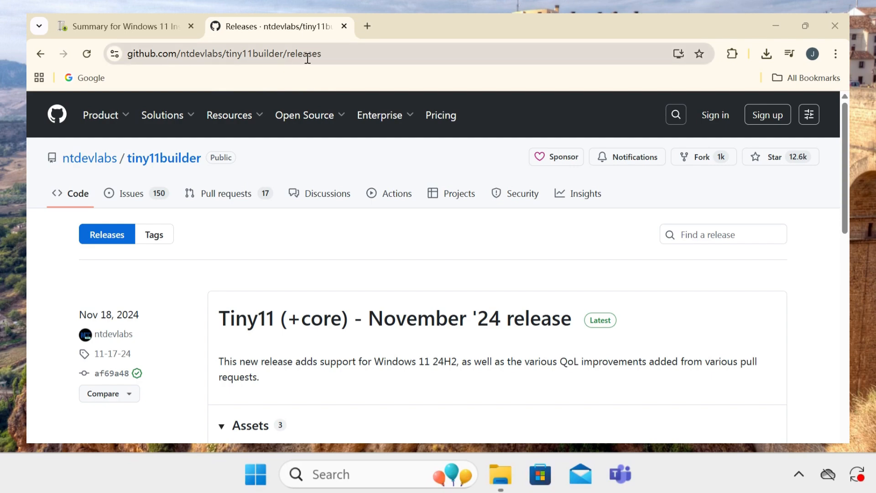
mouse_move(345, 60)
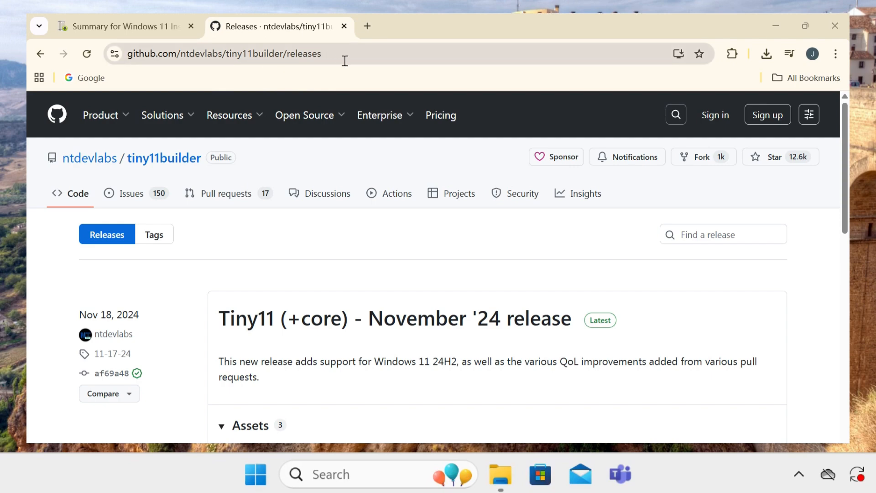
- Download tiny11.-.nov24.zip from the release Assets and check it in browser Downloads
scroll("down", 3)
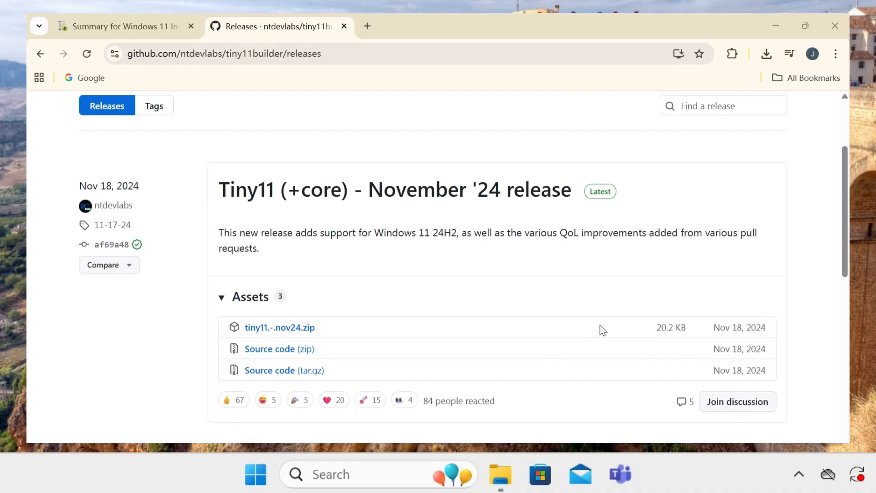
mouse_move(279, 328)
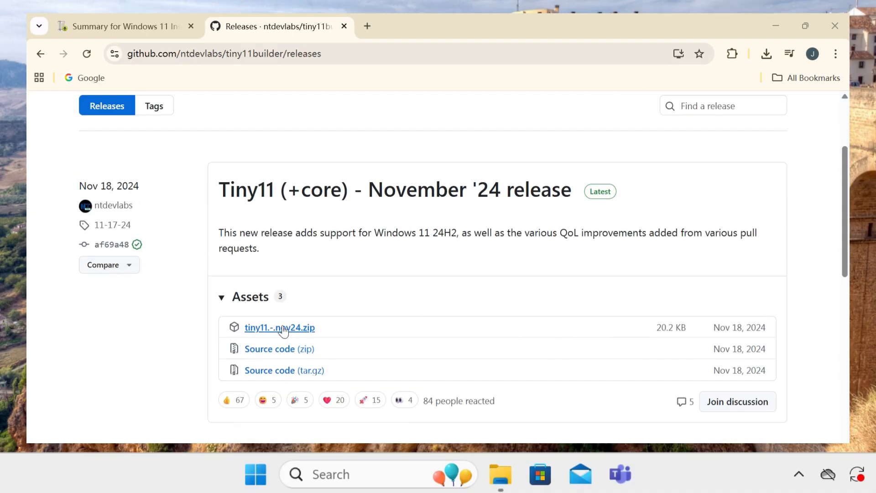
left_click(280, 327)
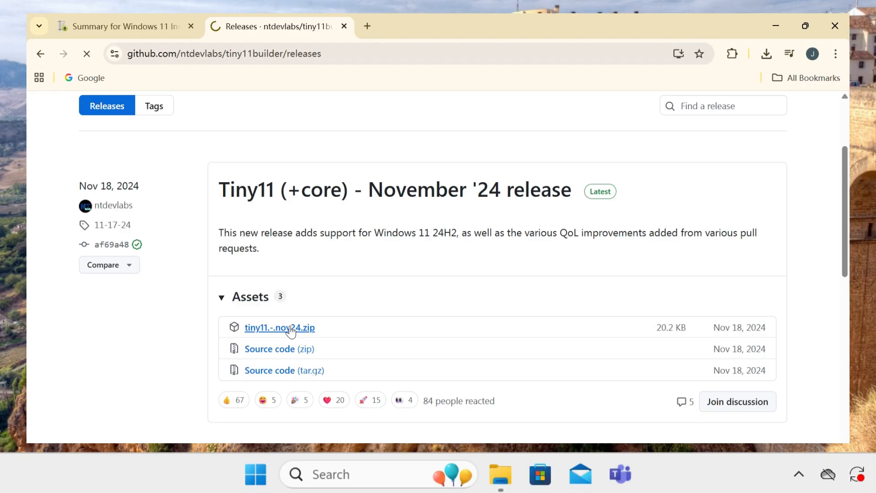
left_click(279, 327)
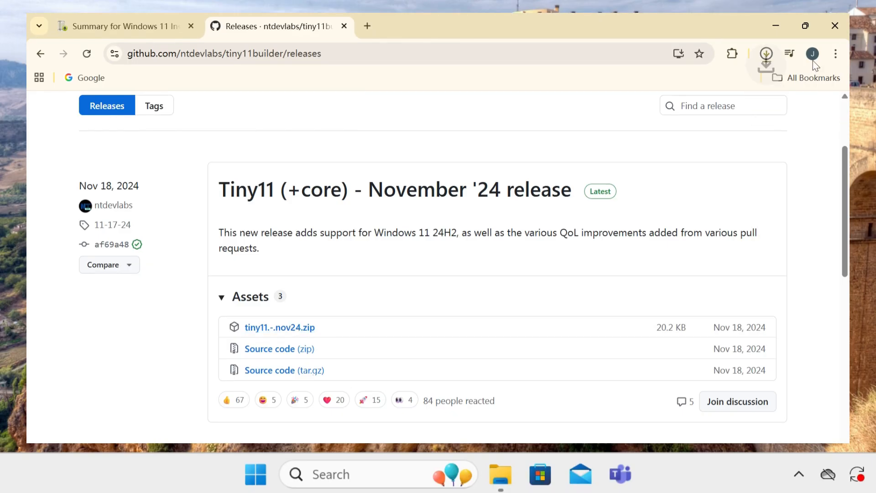
mouse_move(754, 67)
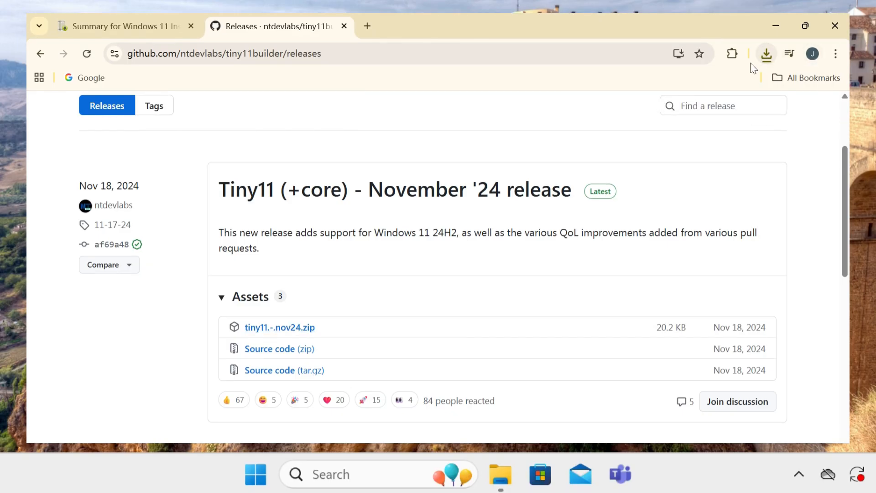
left_click(766, 53)
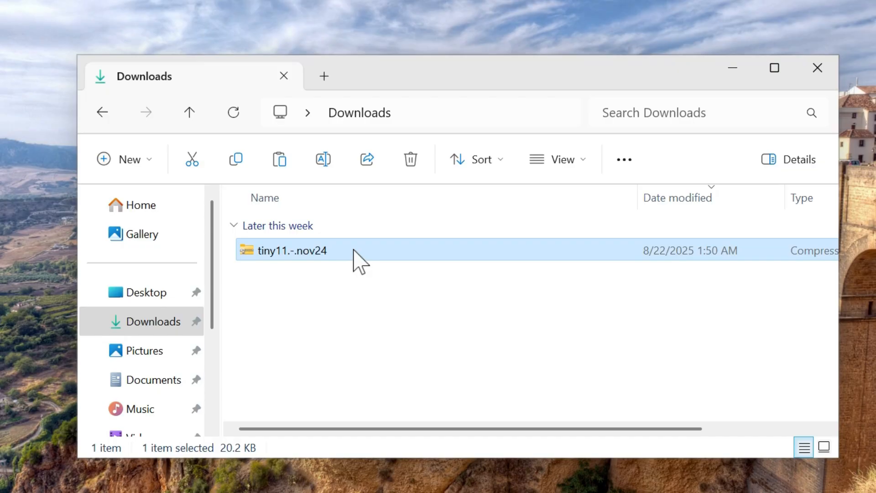
mouse_move(347, 259)
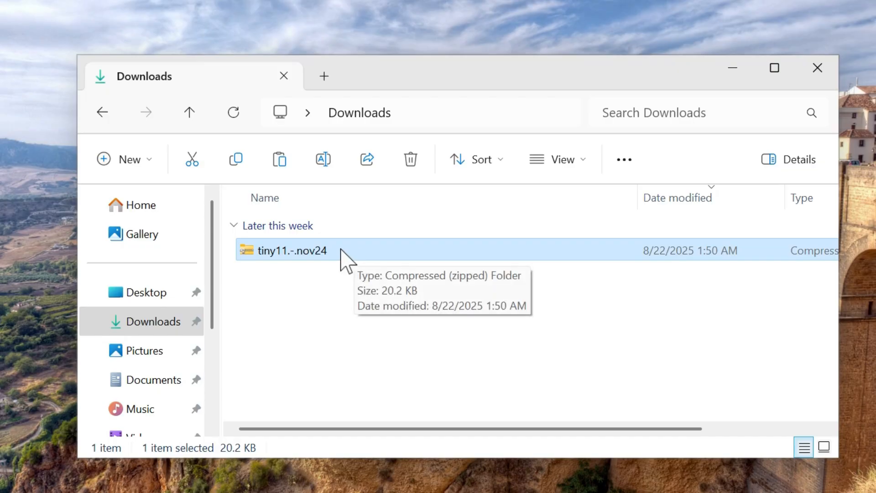
- Extract the tiny11.-.nov24 archive into its own folder via Extract all
left_click(622, 159)
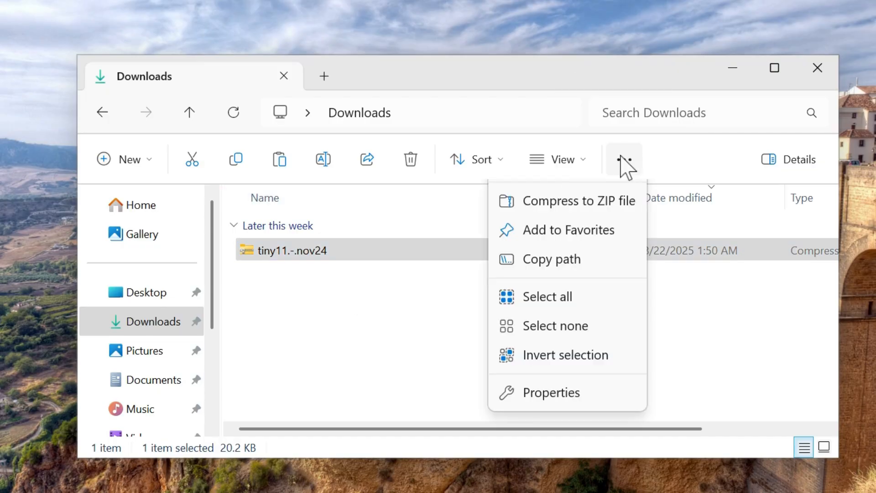
left_click(579, 199)
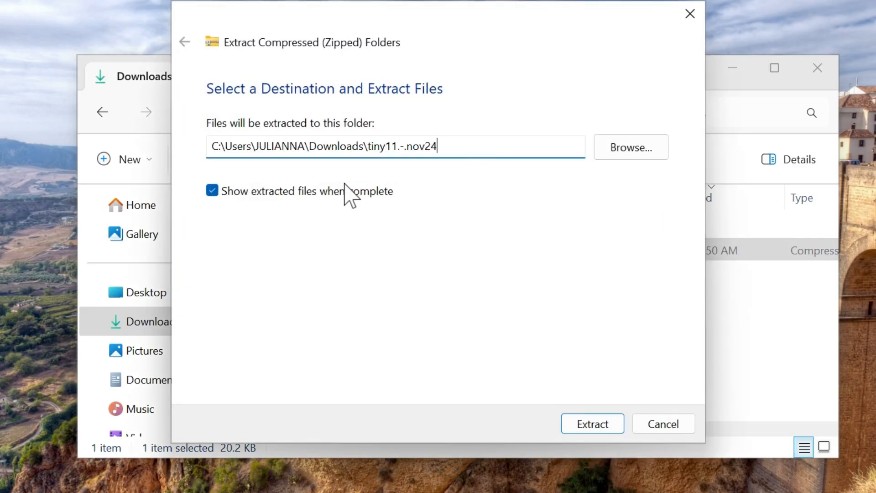
left_click(592, 423)
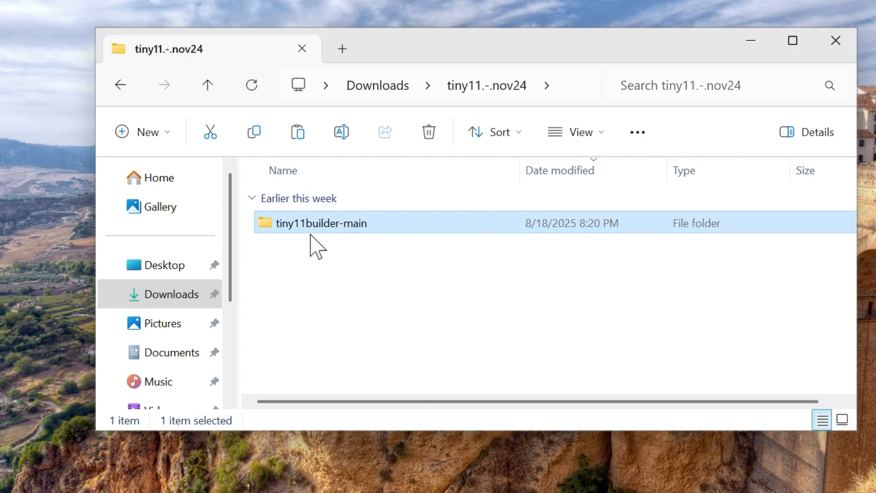
mouse_move(363, 238)
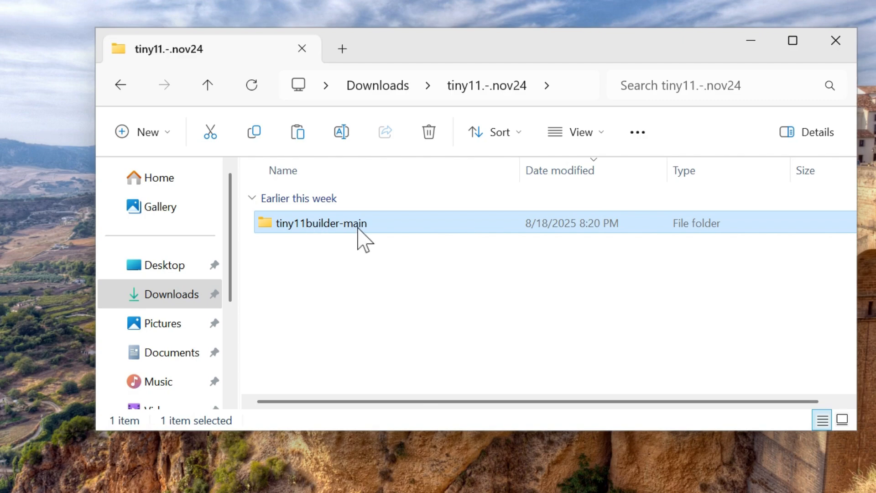
- Enter tiny11builder-main and select tiny11maker after tiny11Coremaker
double_click(311, 223)
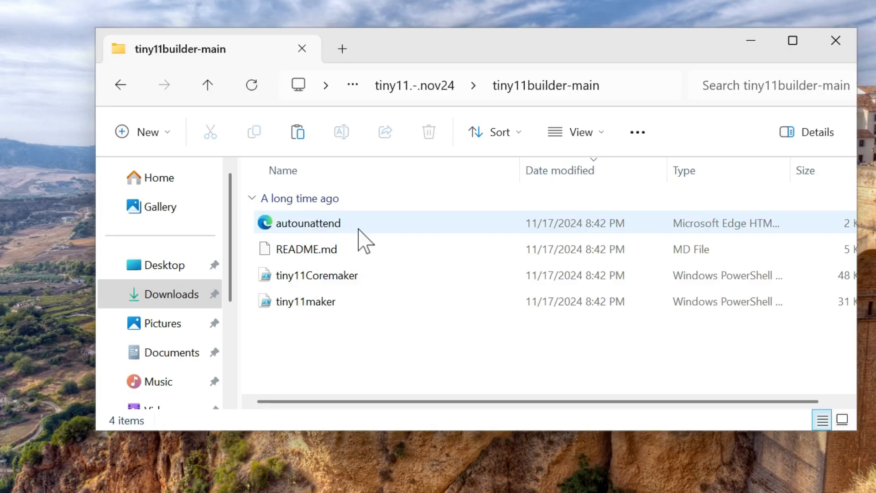
left_click(316, 274)
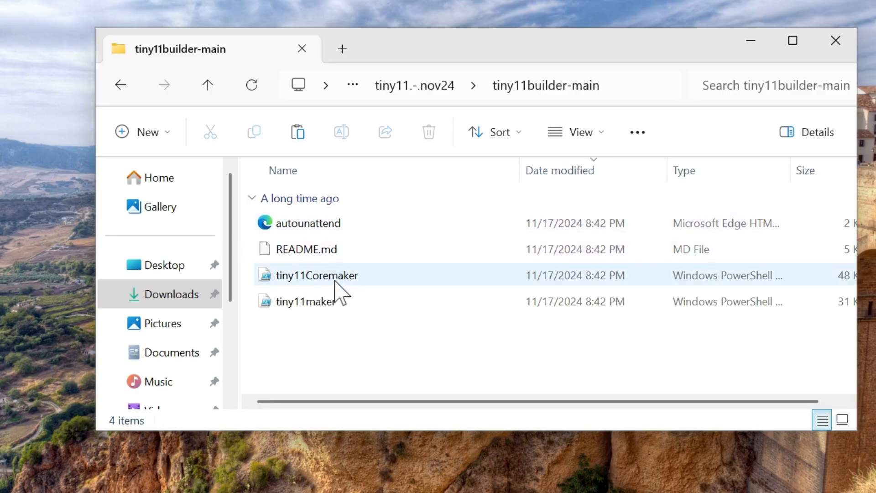
left_click(316, 275)
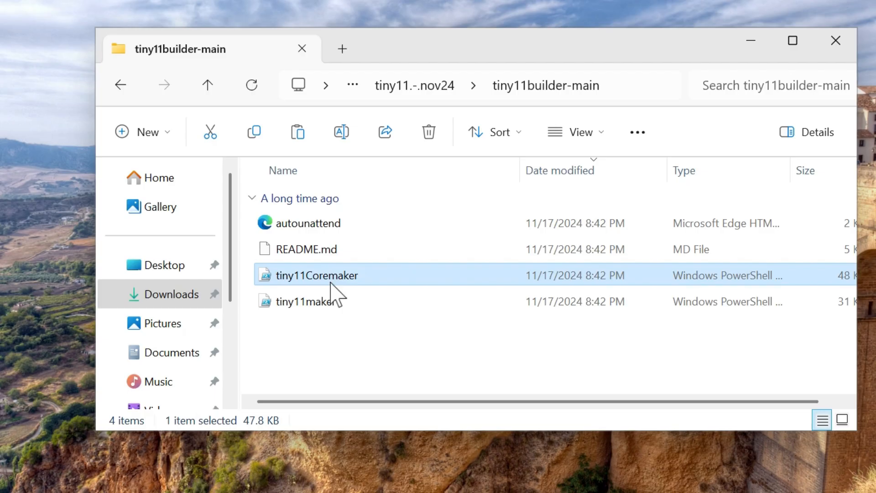
left_click(300, 301)
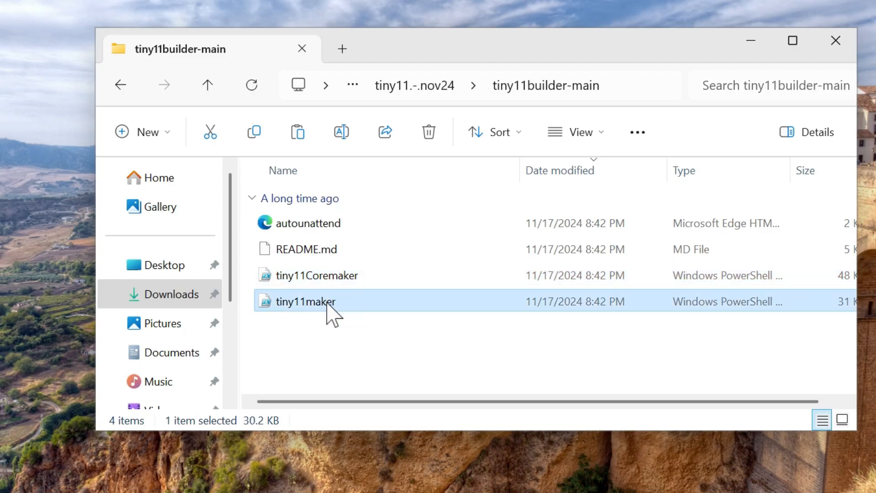
mouse_move(306, 302)
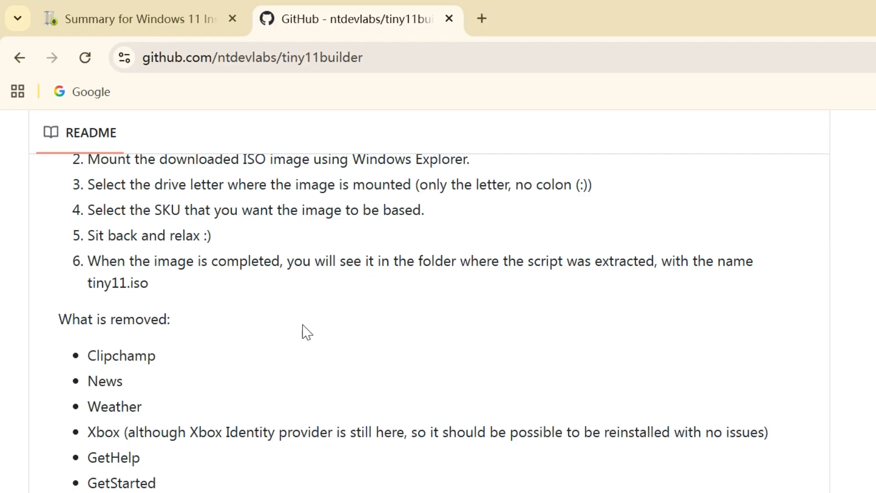
mouse_move(284, 316)
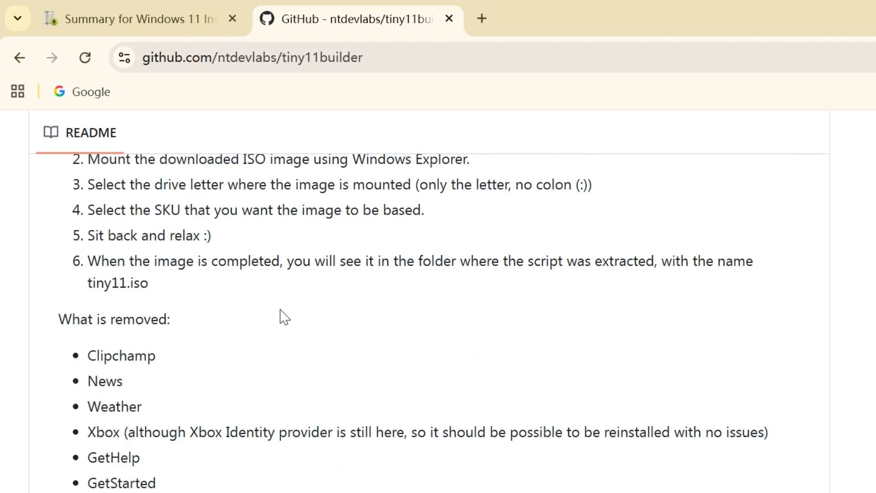
scroll("down", 3)
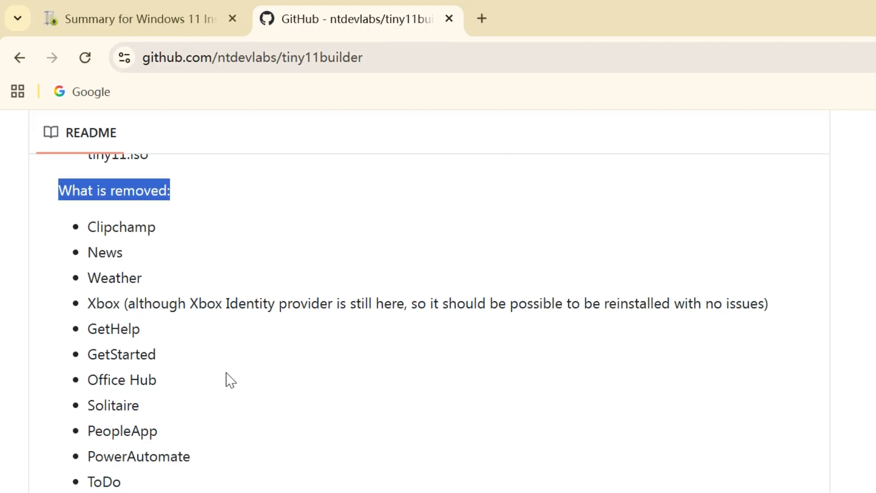
scroll("down", 3)
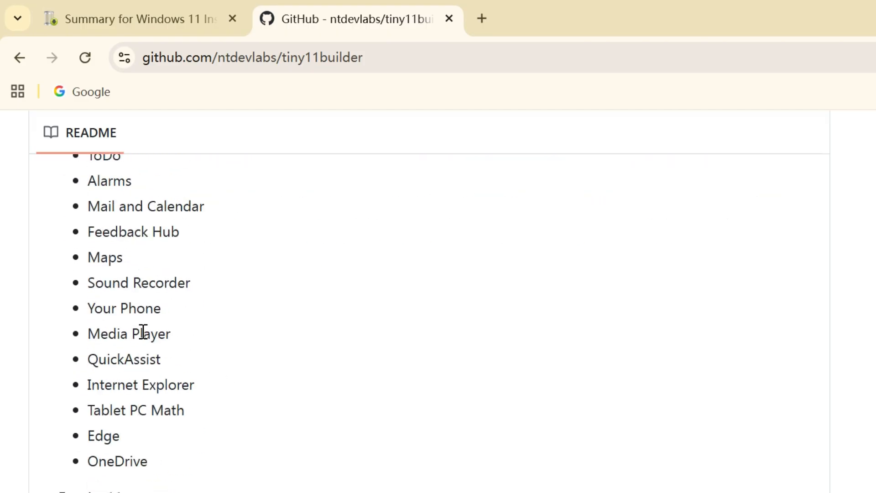
scroll("down", 3)
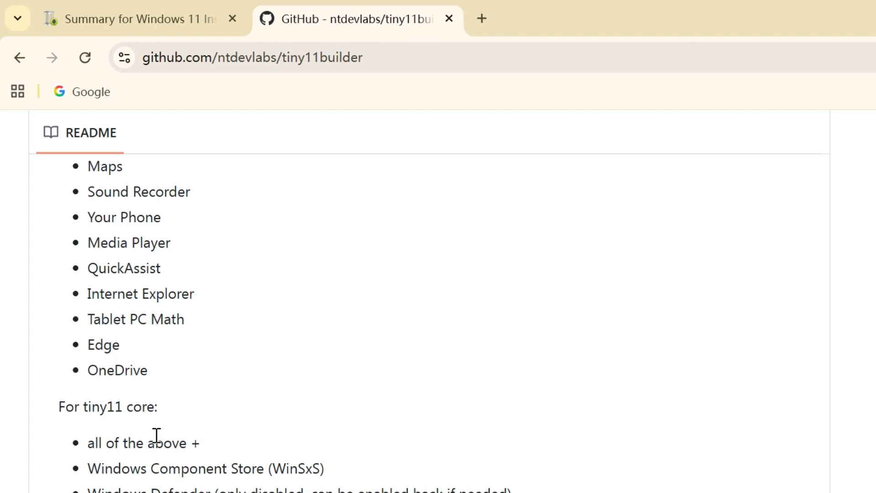
scroll("down", 3)
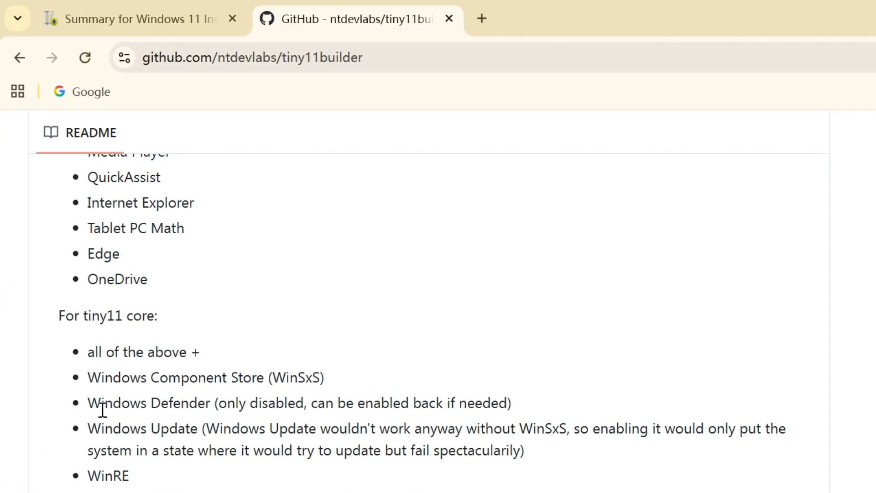
double_click(108, 476)
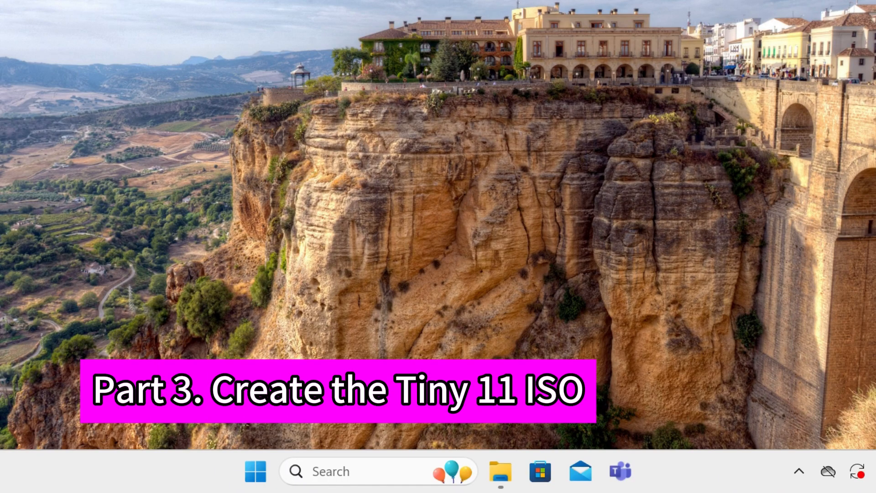
- Mount Windows11_InsiderPreview ISO from Downloads as DVD drive E:, then begin searching for PowerShell
left_click(499, 471)
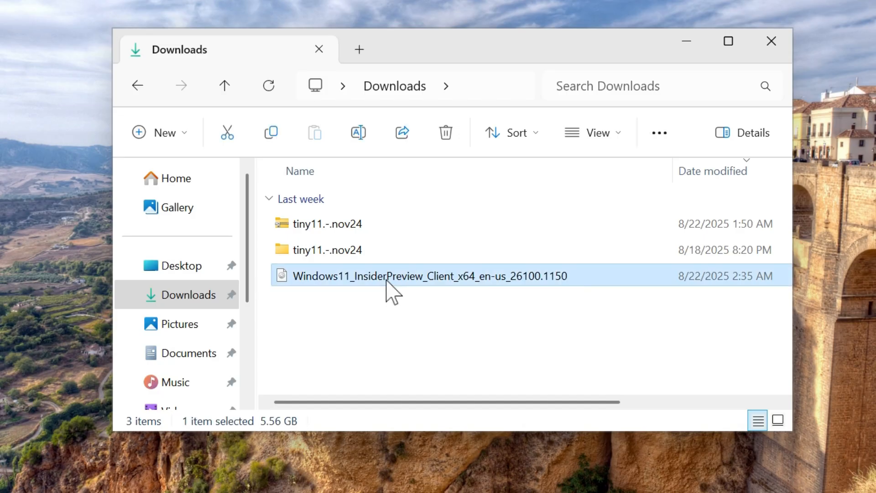
mouse_move(384, 291)
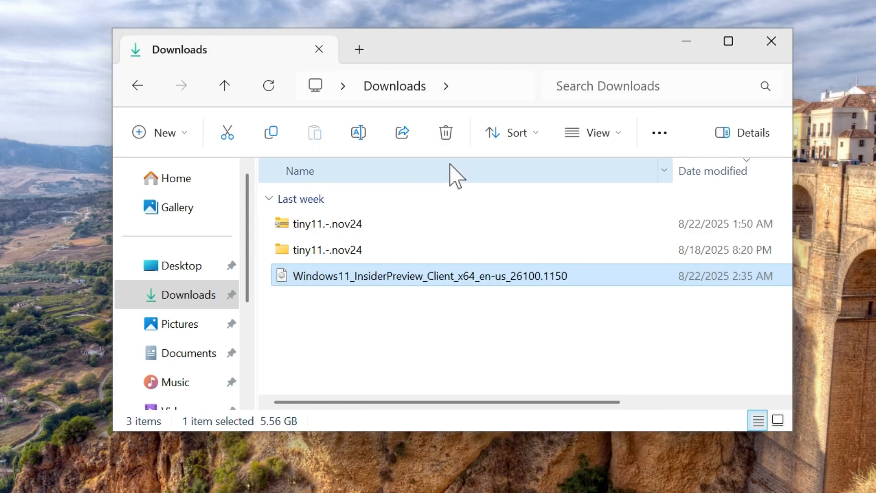
double_click(428, 276)
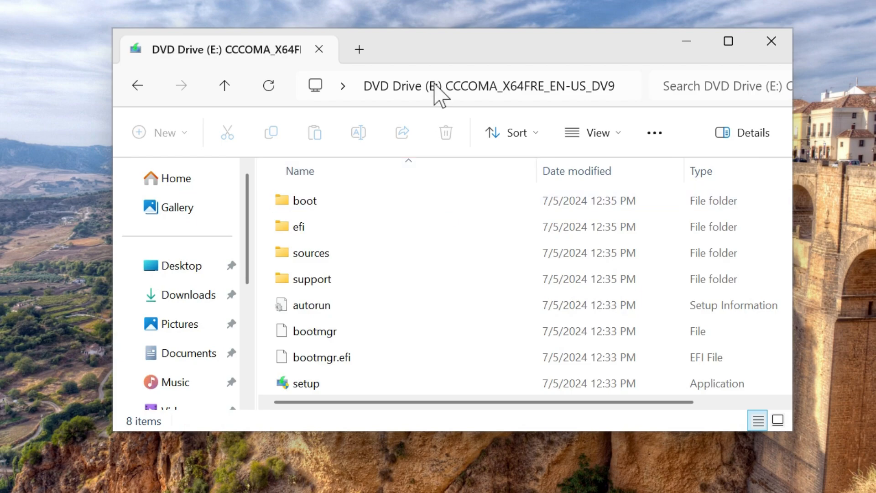
type("p")
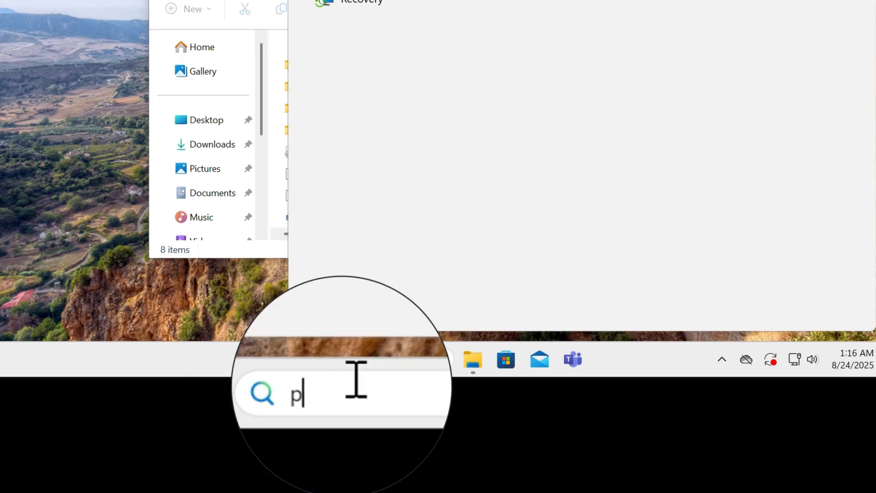
- Launch Windows PowerShell as administrator from search, confirming the UAC prompt
type("owershell")
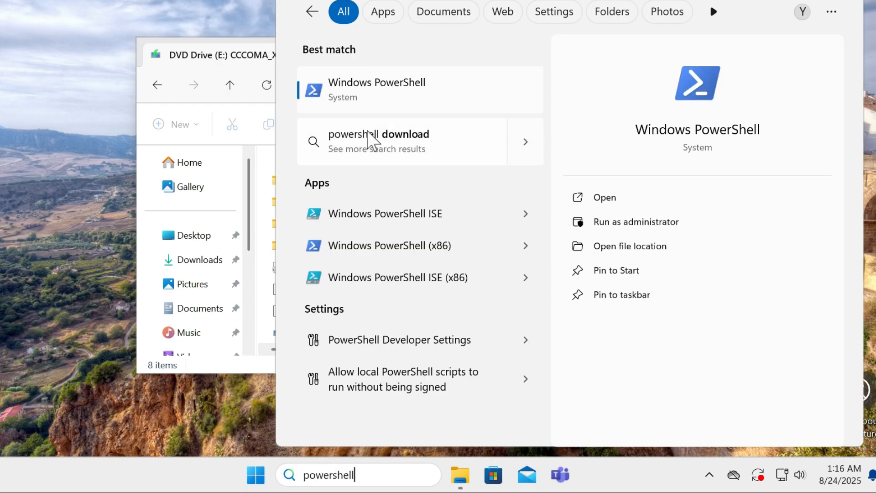
right_click(377, 89)
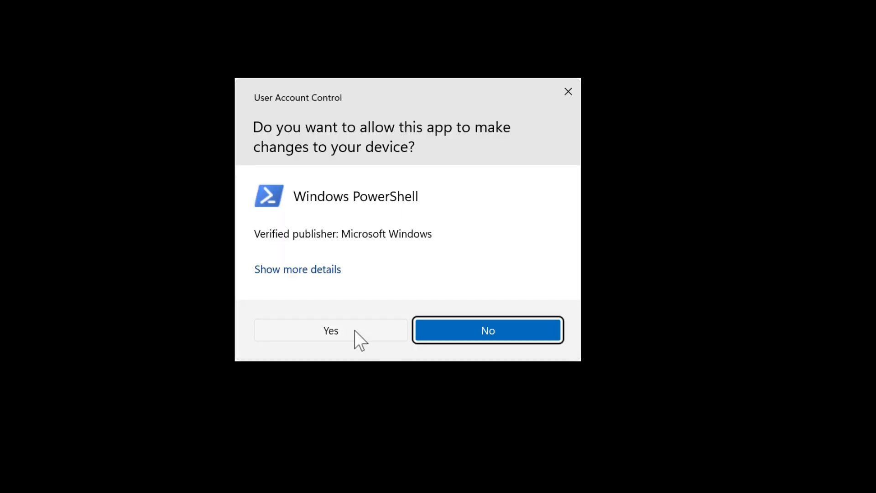
left_click(331, 330)
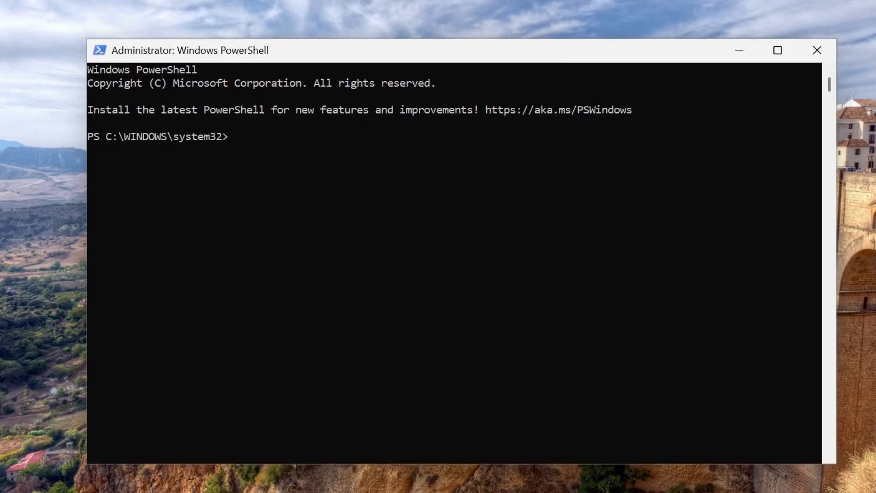
mouse_move(246, 156)
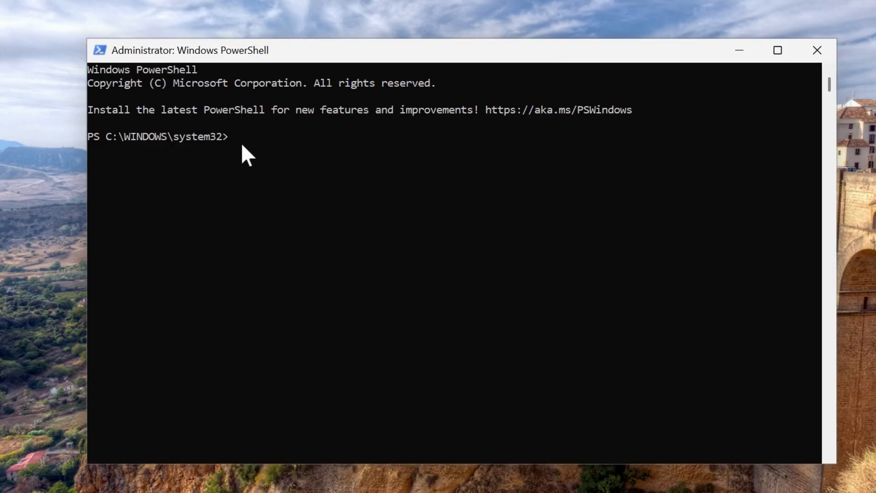
- Run Set-ExecutionPolicy unrestricted and confirm with Y
type("Set-ExecutionPolicy unrestricted")
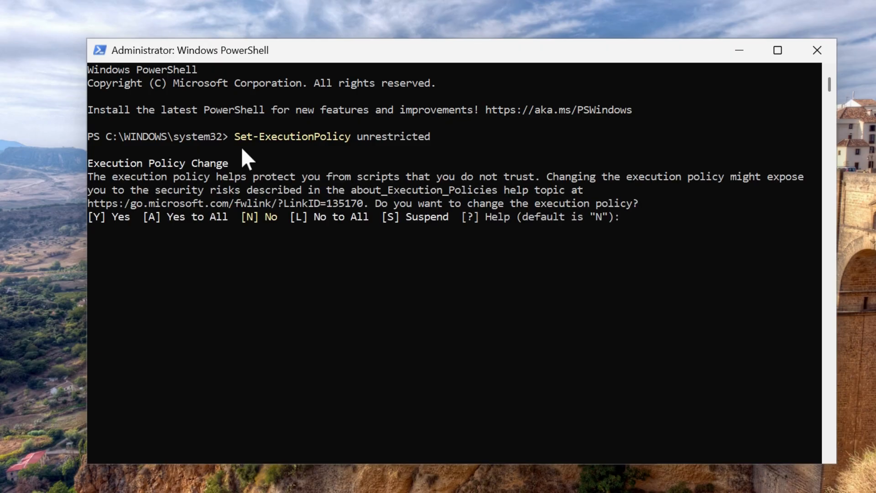
type("Y")
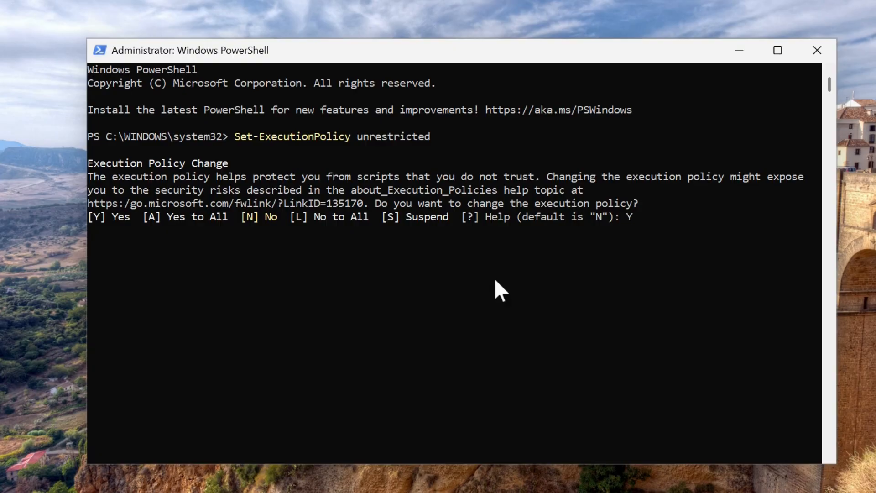
key("Return")
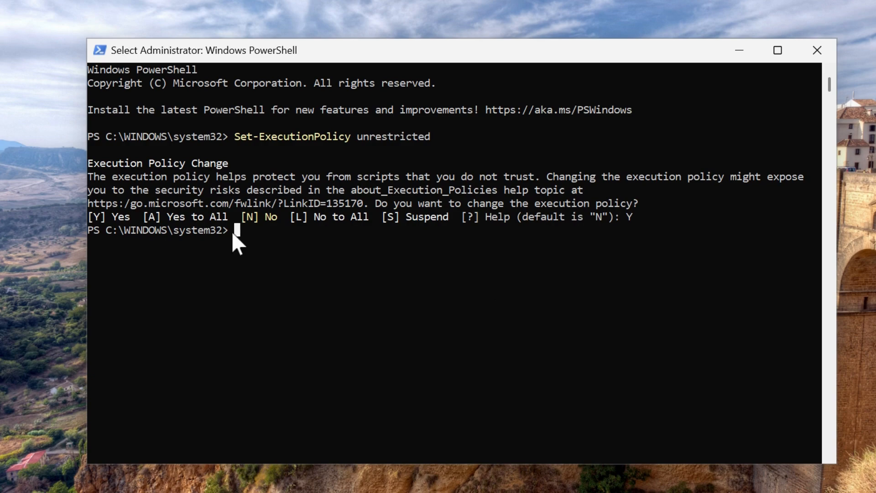
- Run tiny11maker.ps1 from tiny11builder-main and give it drive letter E
type("& \"C:\\Users\\JULIANNA\\Downloads\\tiny11.-.nov24\\tiny11builder-main\\tiny11maker.ps1\"")
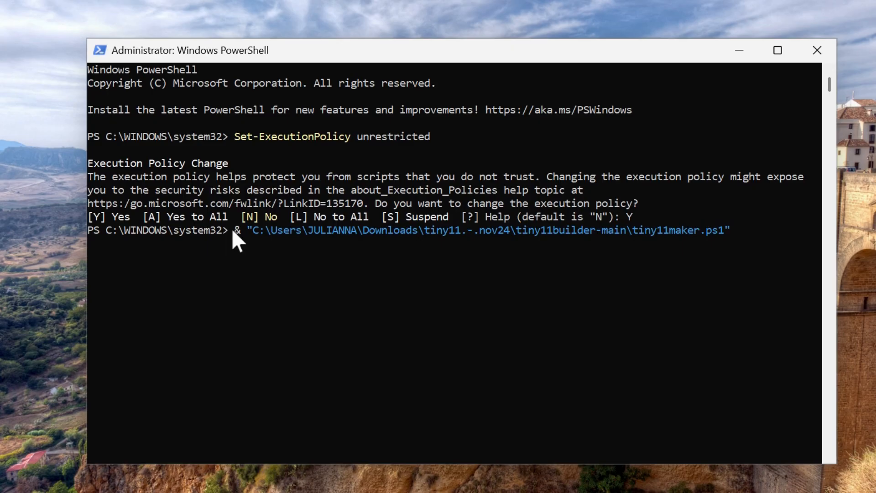
mouse_move(623, 257)
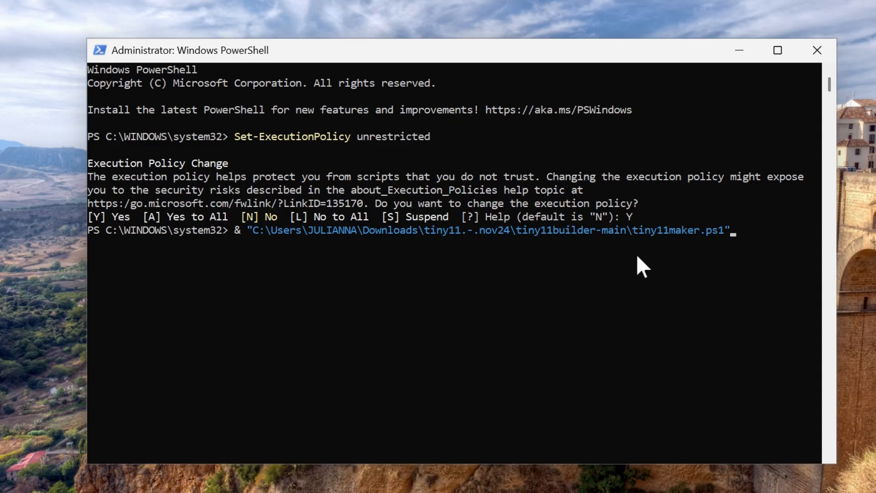
key("Return")
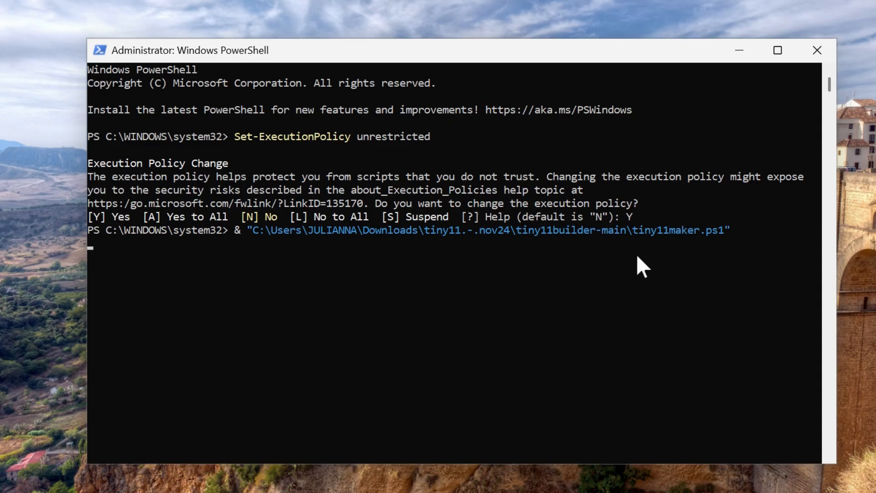
key("Return")
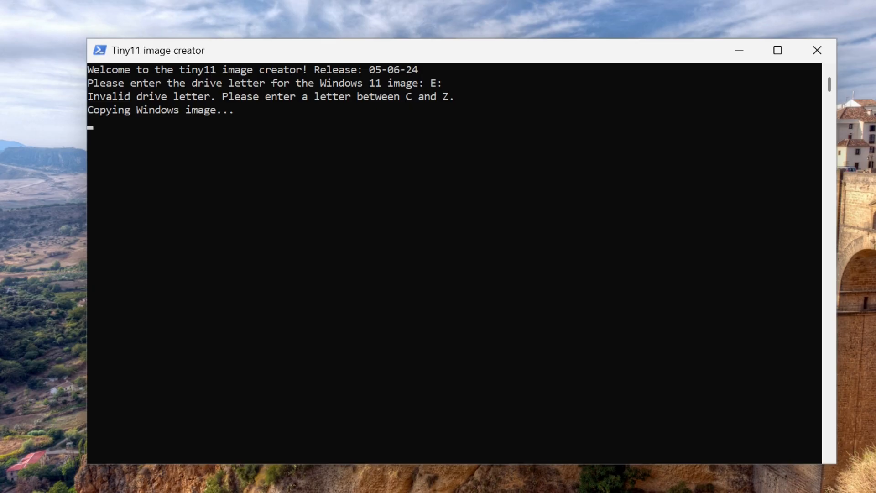
mouse_move(508, 122)
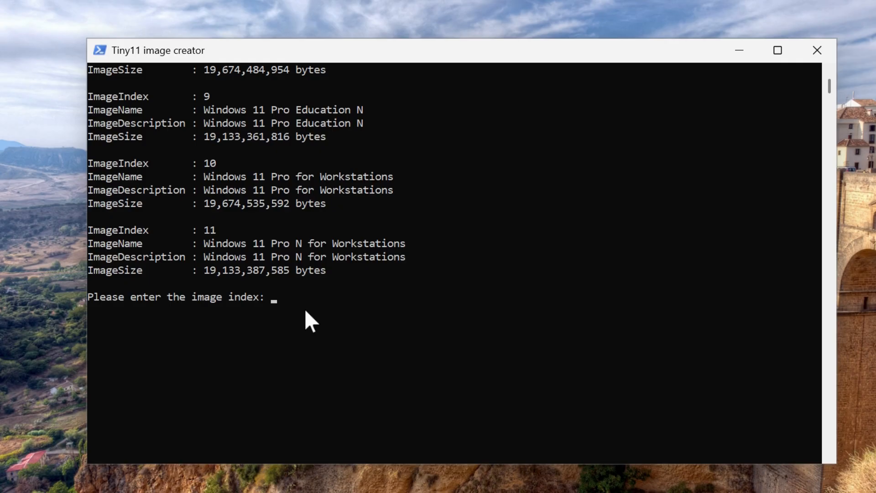
- Choose image index 1 so the script starts building tiny11.iso
type("1")
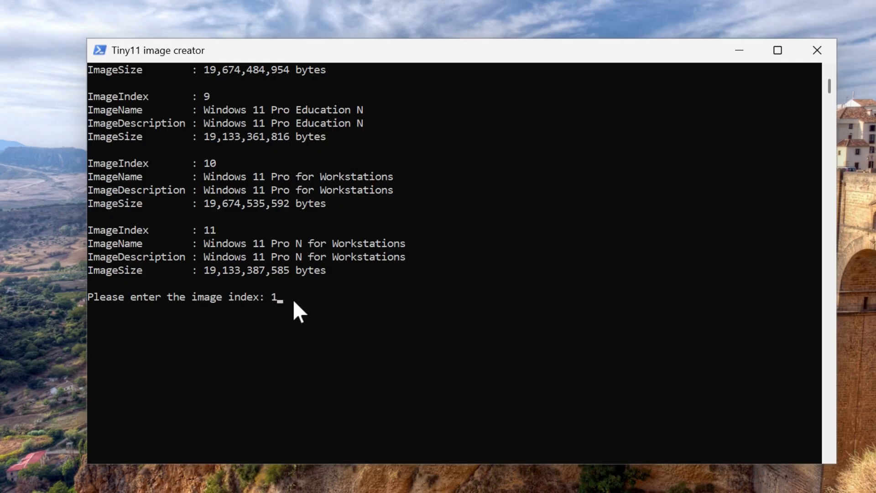
key("Return")
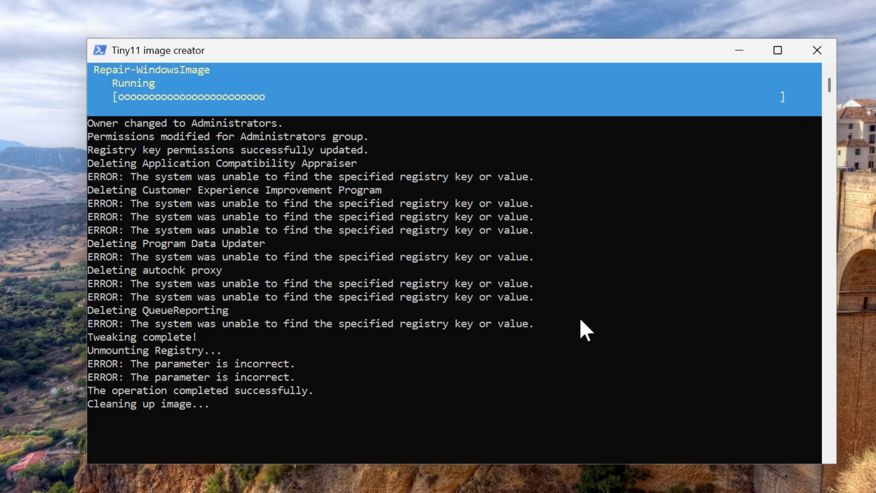
mouse_move(418, 406)
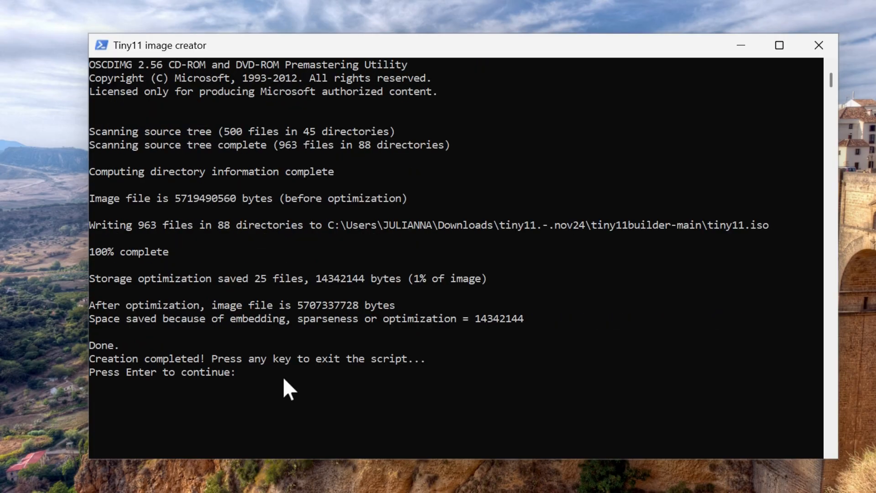
- Continue at the final prompt so the script cleans up and exits
key("Return")
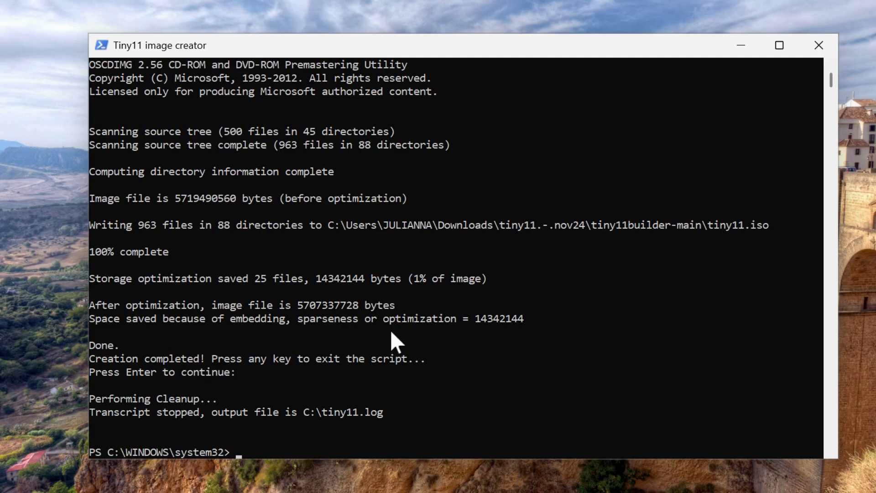
mouse_move(284, 426)
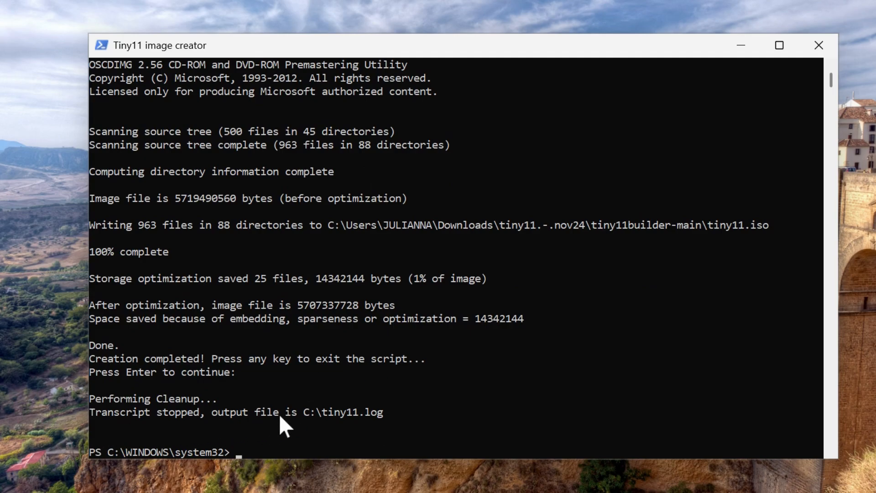
mouse_move(411, 423)
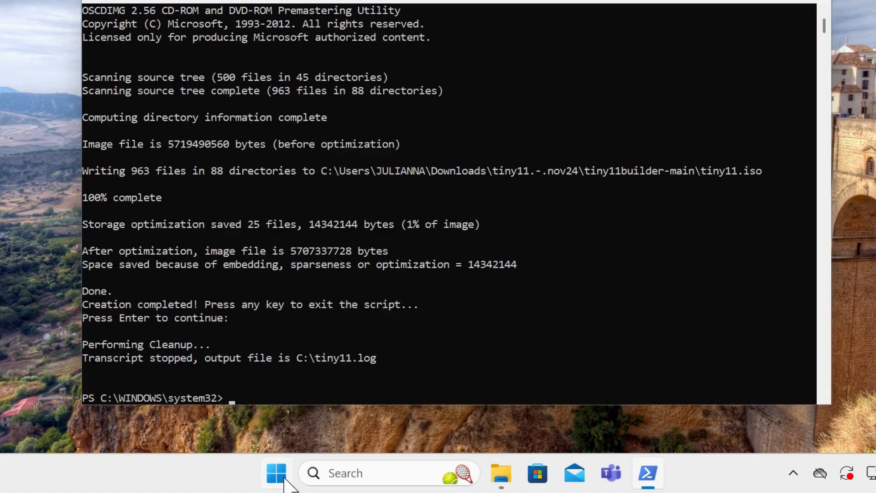
- Open C:\tiny11.log through Run and scroll through the build transcript in Notepad
right_click(276, 473)
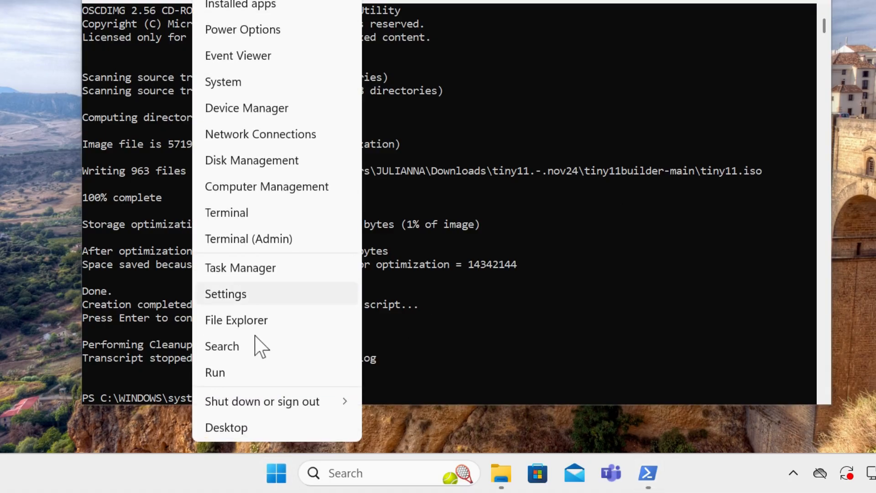
left_click(215, 372)
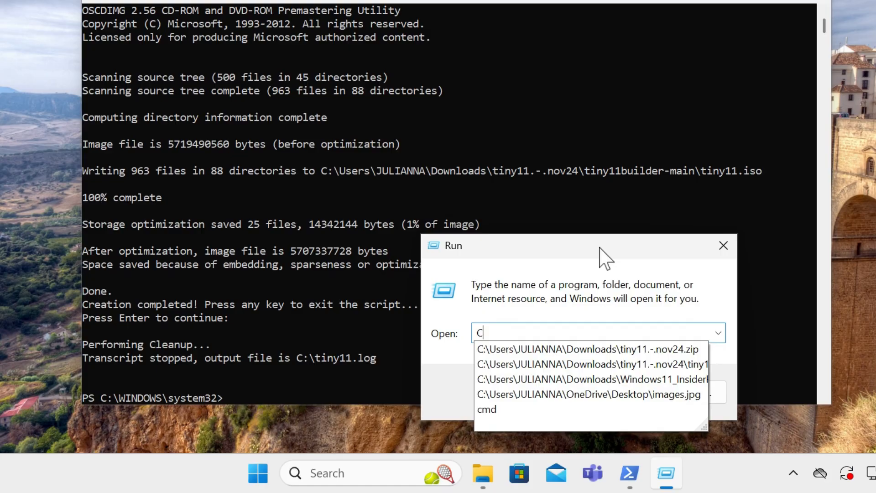
type(":\\tiny")
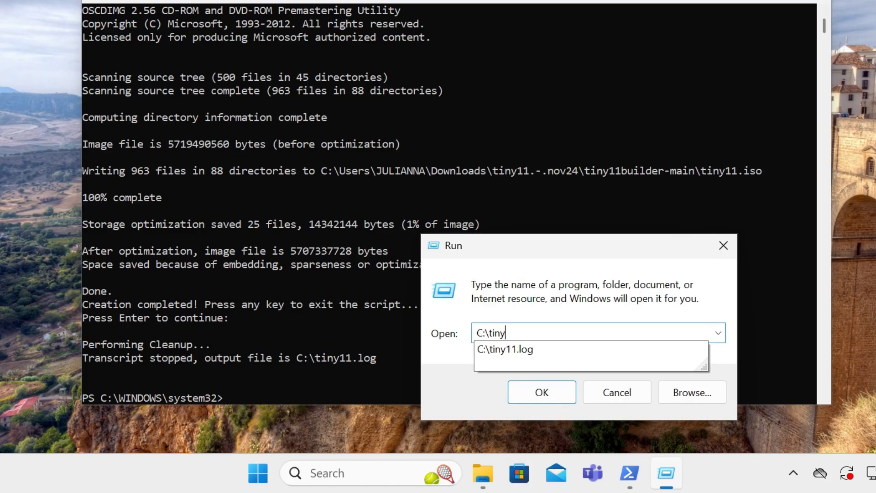
left_click(540, 391)
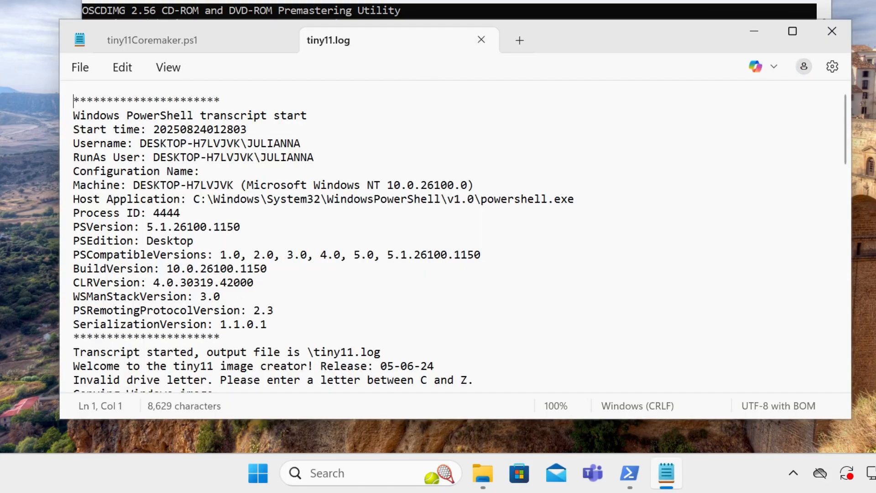
scroll("down", 3)
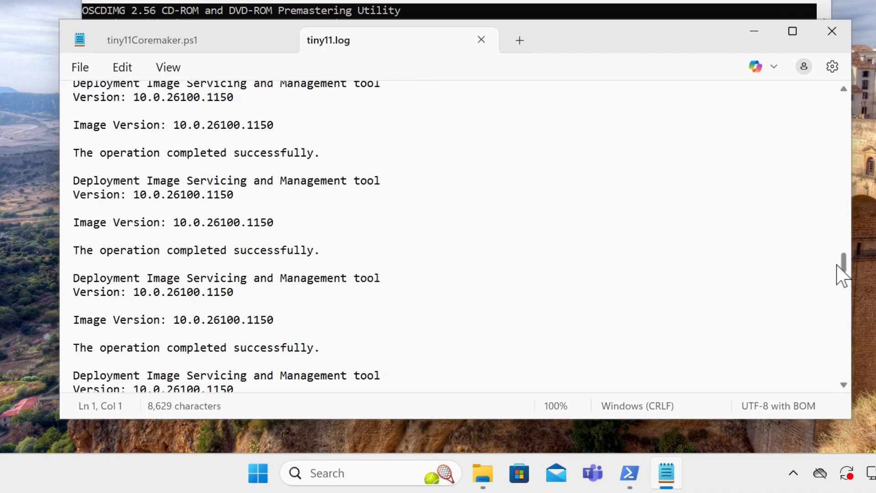
scroll("down", 3)
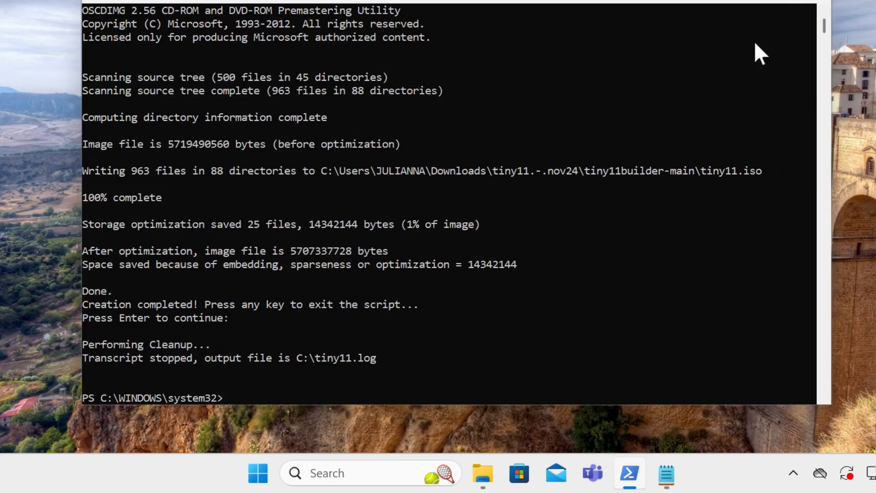
- Navigate Downloads > tiny11.-.nov24 > tiny11builder-main and select the 5.31 GB tiny11.iso disc image
left_click(482, 473)
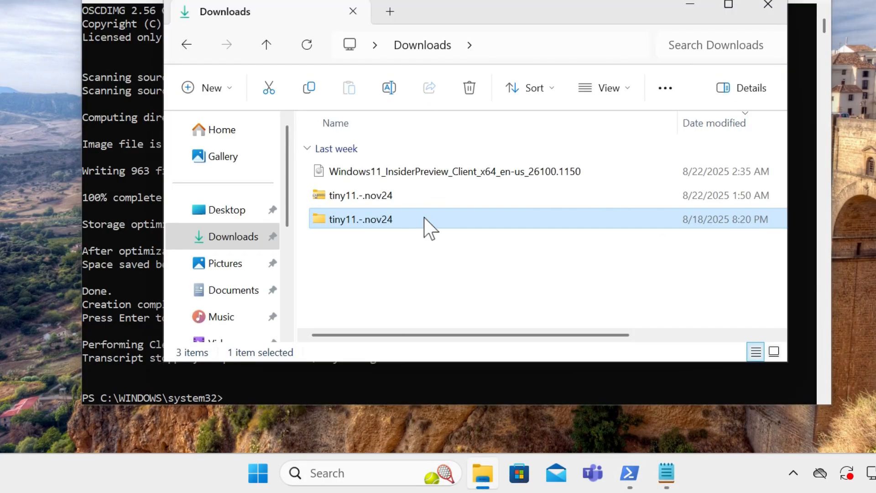
double_click(361, 218)
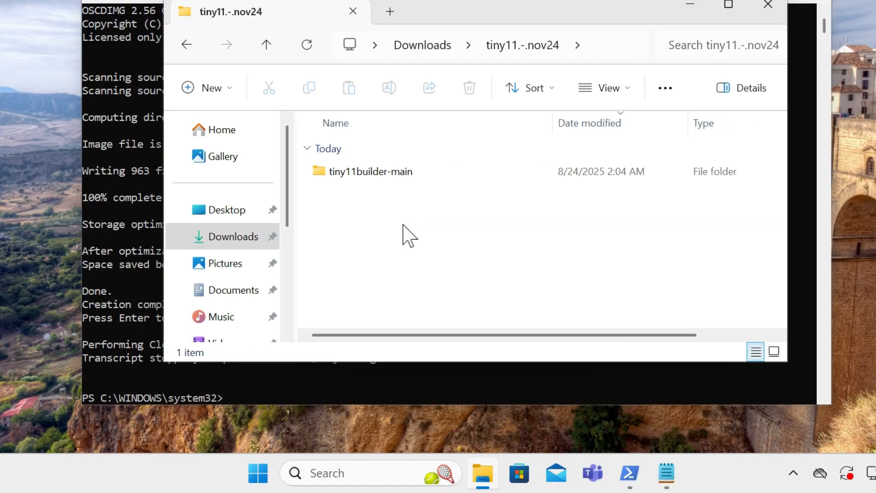
double_click(370, 171)
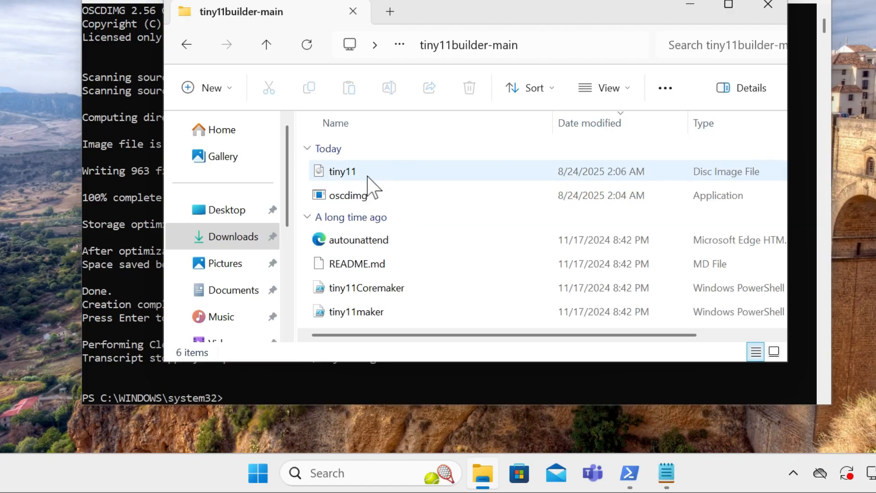
left_click(341, 171)
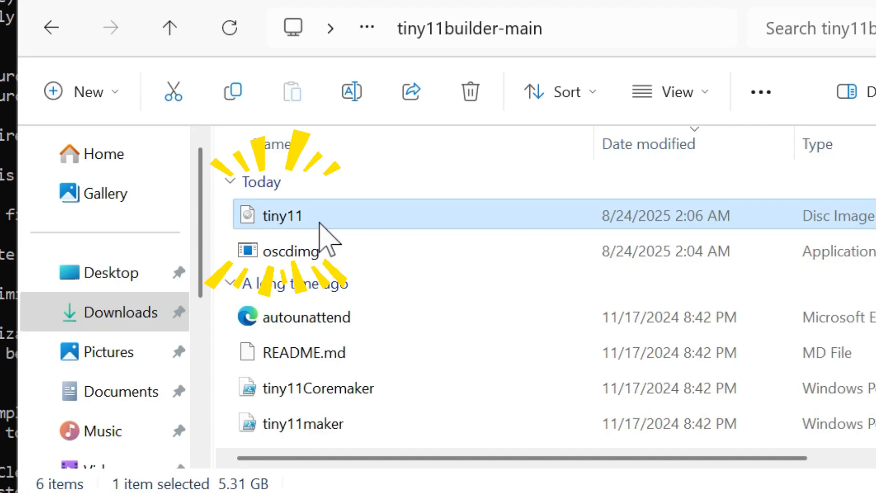
mouse_move(382, 234)
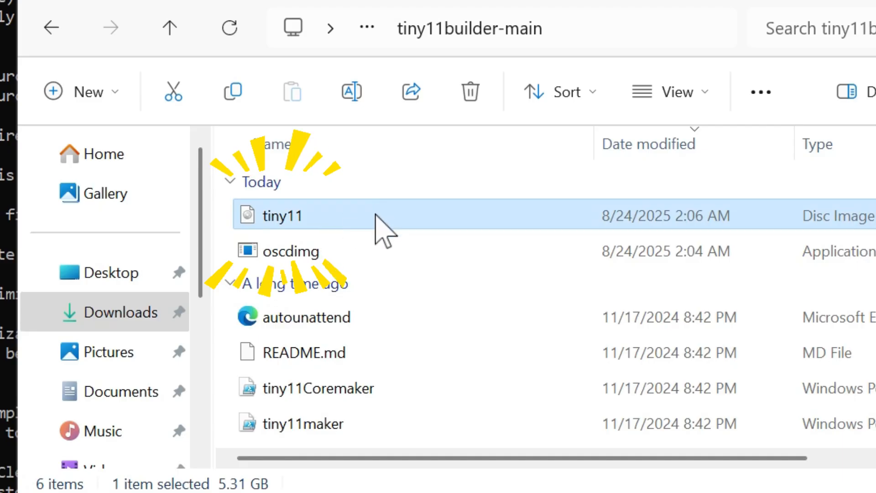
mouse_move(349, 235)
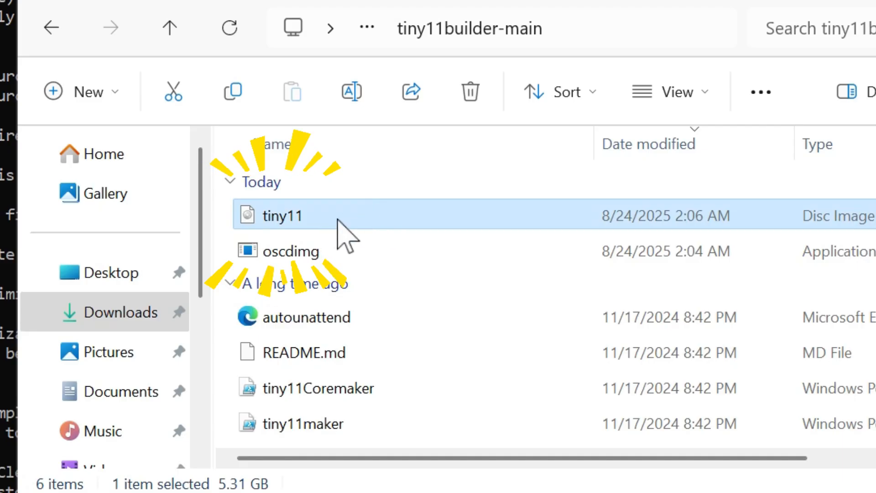
mouse_move(355, 229)
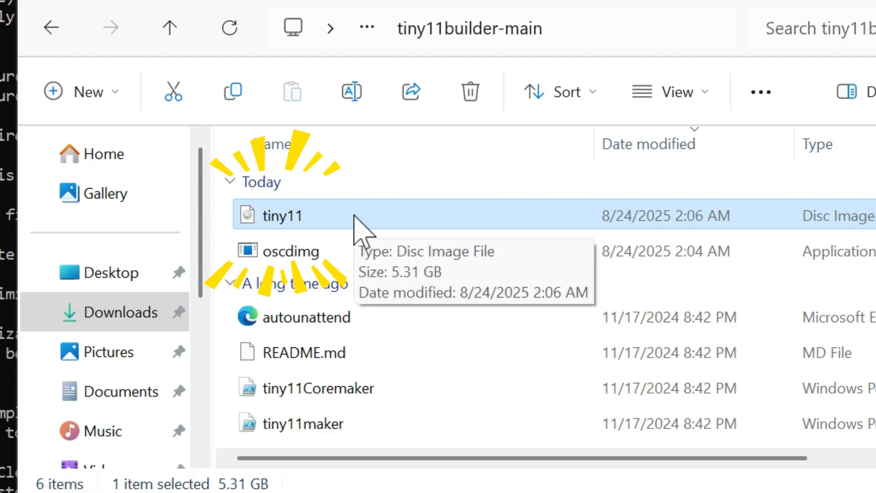
mouse_move(542, 151)
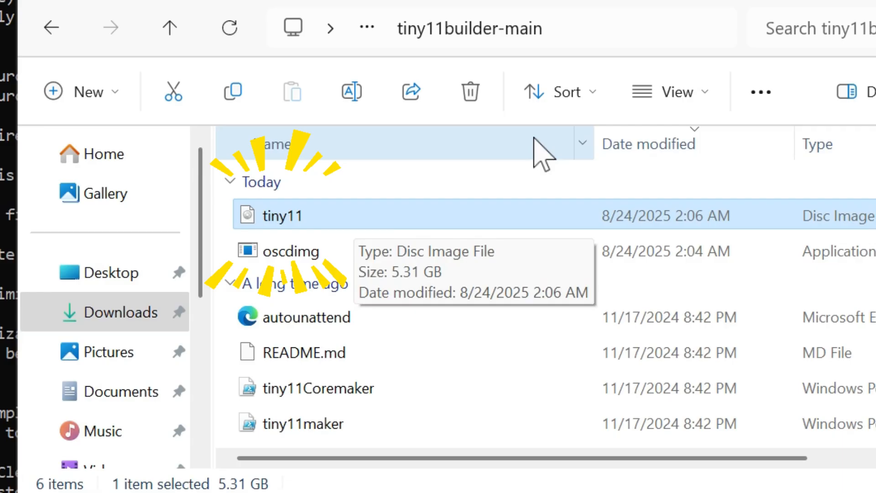
mouse_move(765, 67)
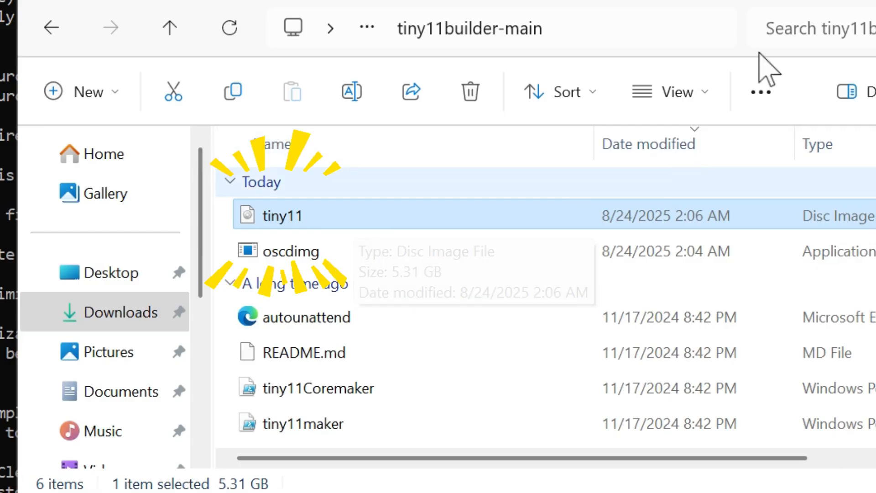